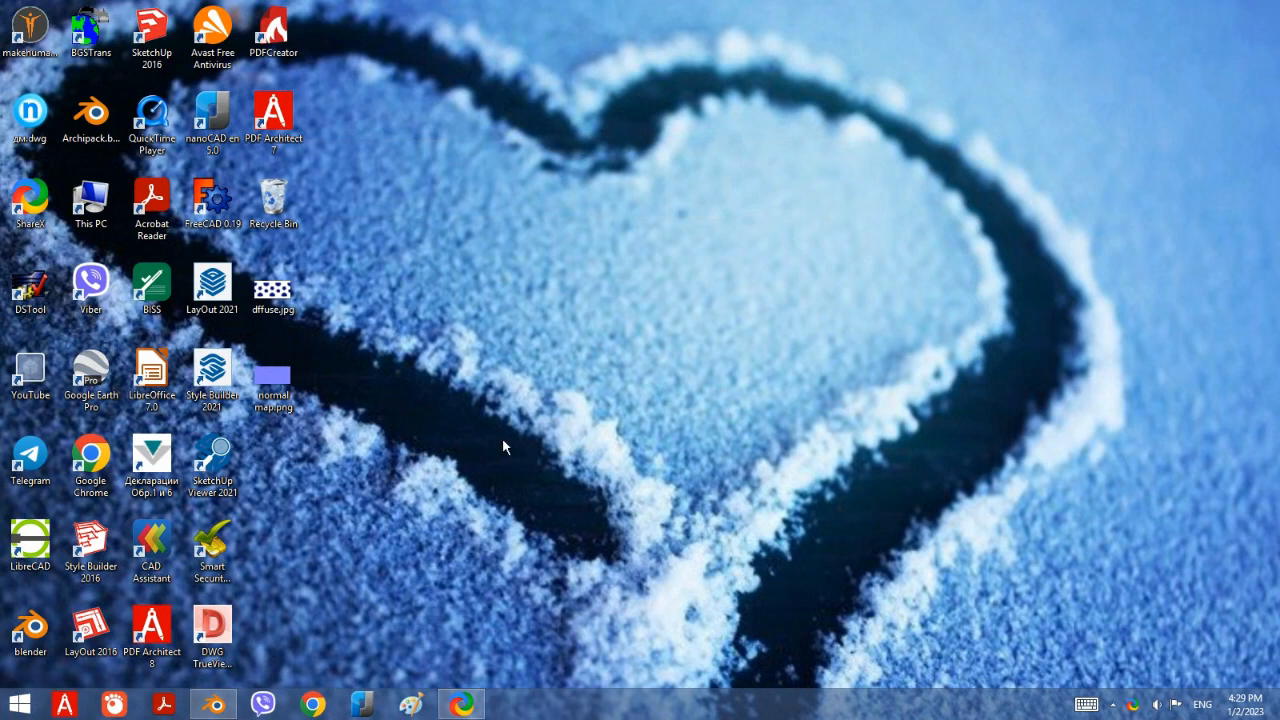
Add a UV sphere at the origin with 48 segments and shade it smooth.
left_click(273, 378)
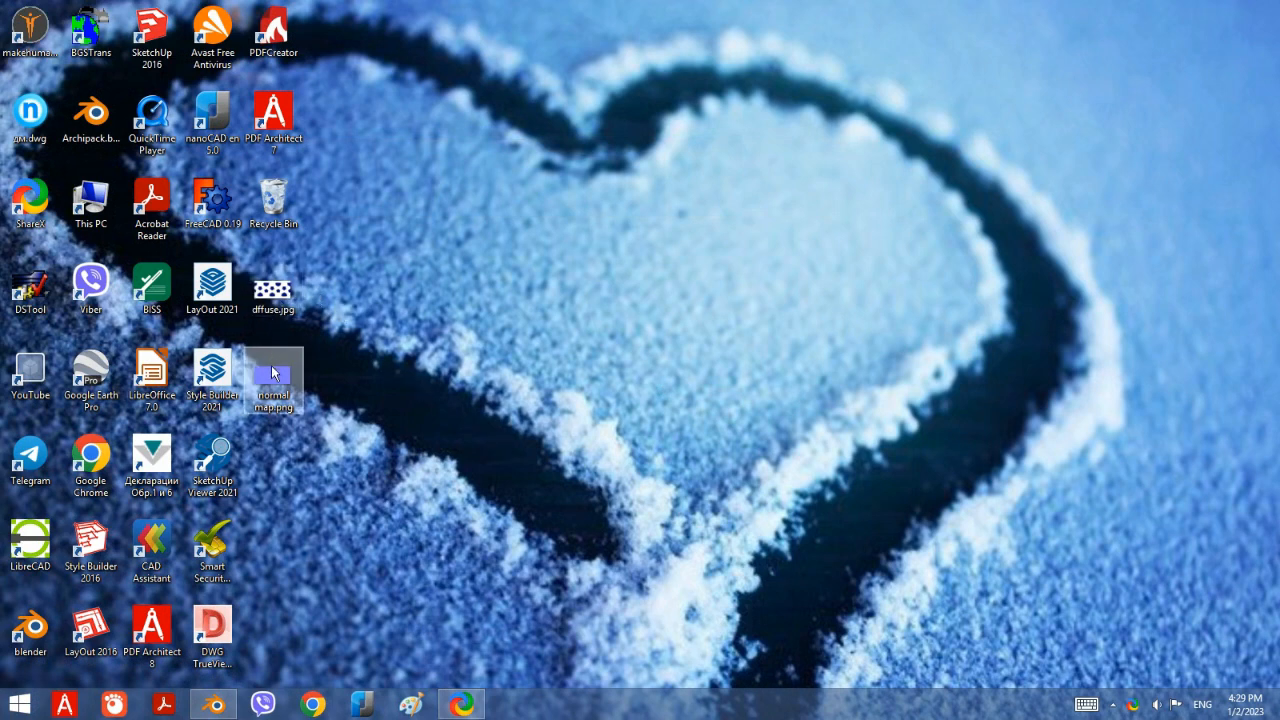
left_click(272, 290)
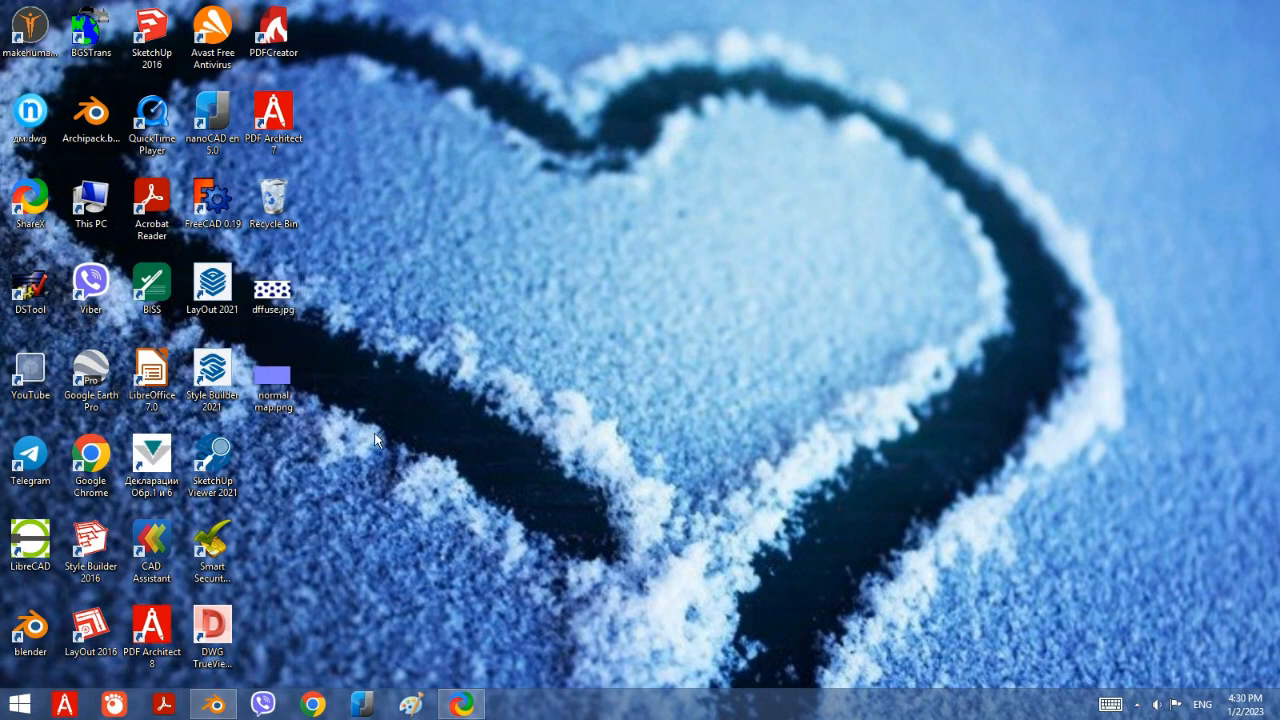
mouse_move(281, 622)
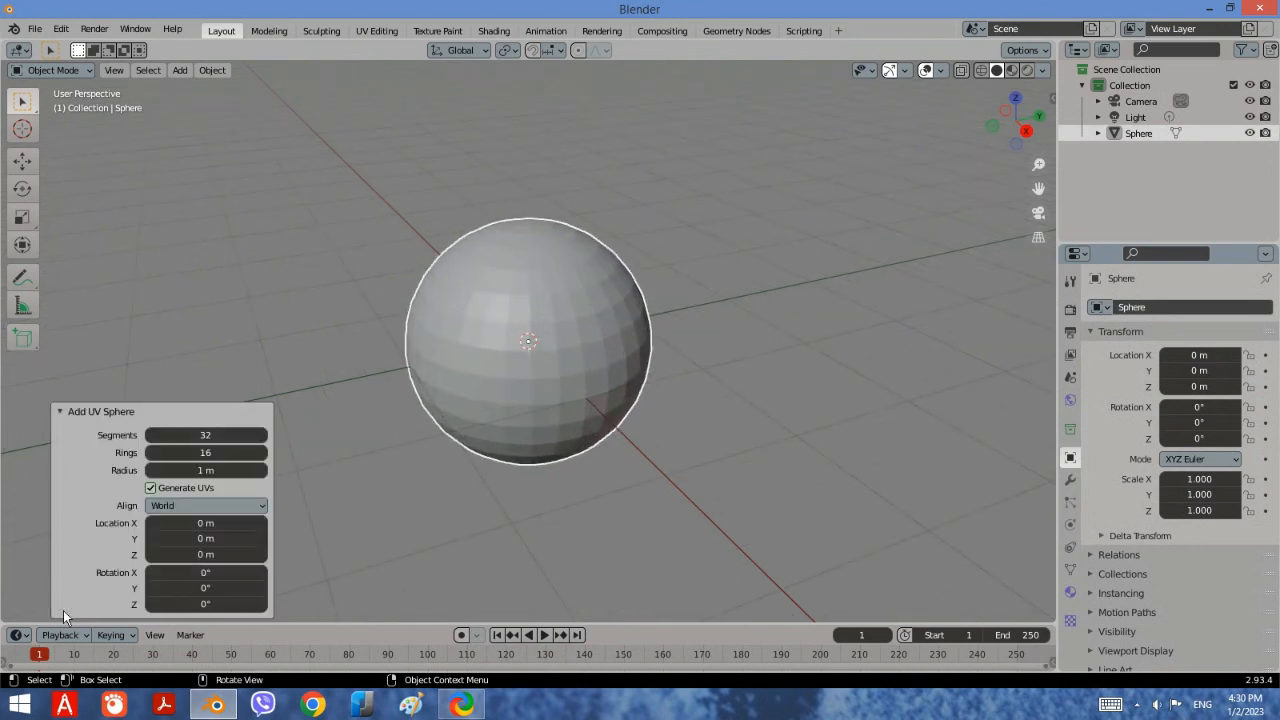
mouse_move(205, 434)
type("48")
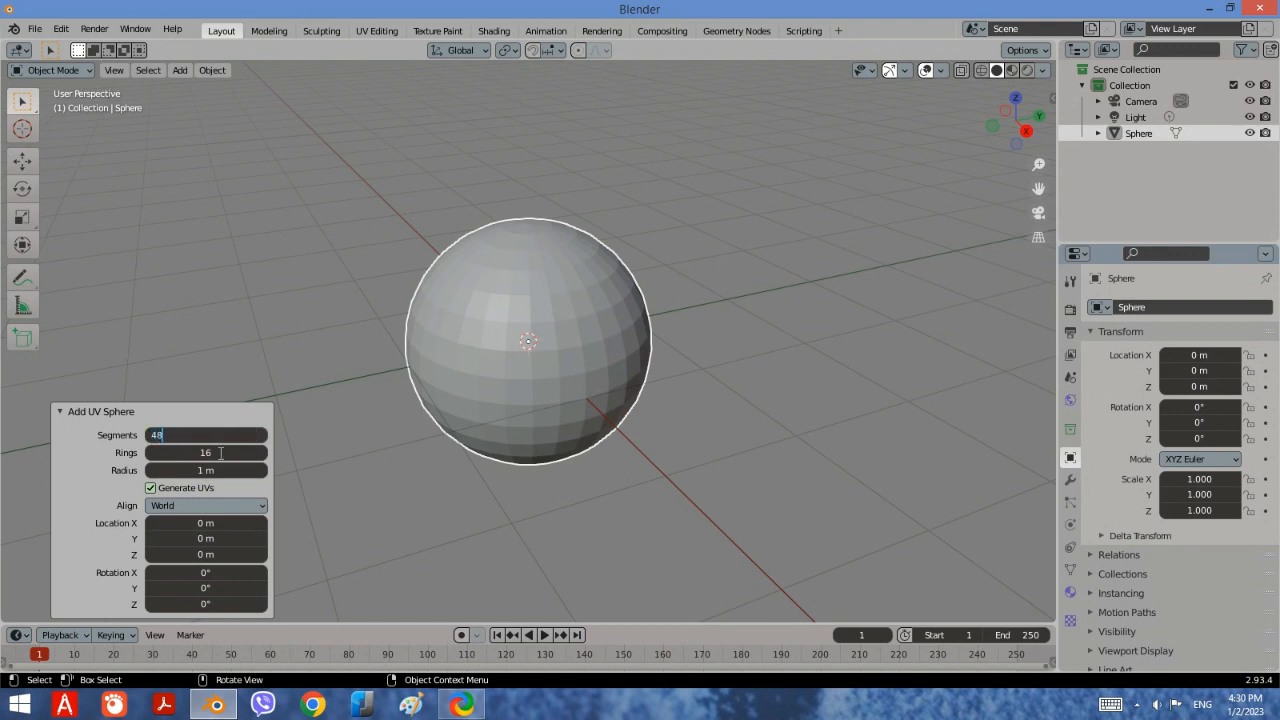
left_click(205, 452)
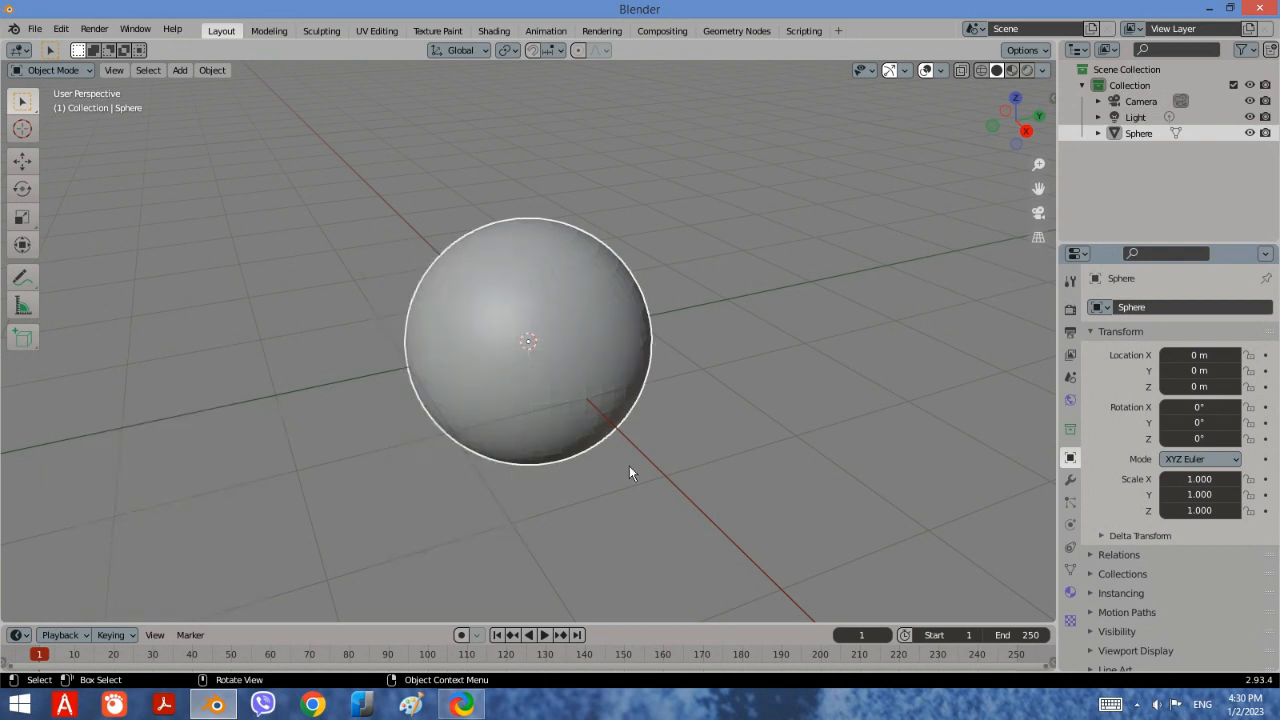
mouse_move(640, 508)
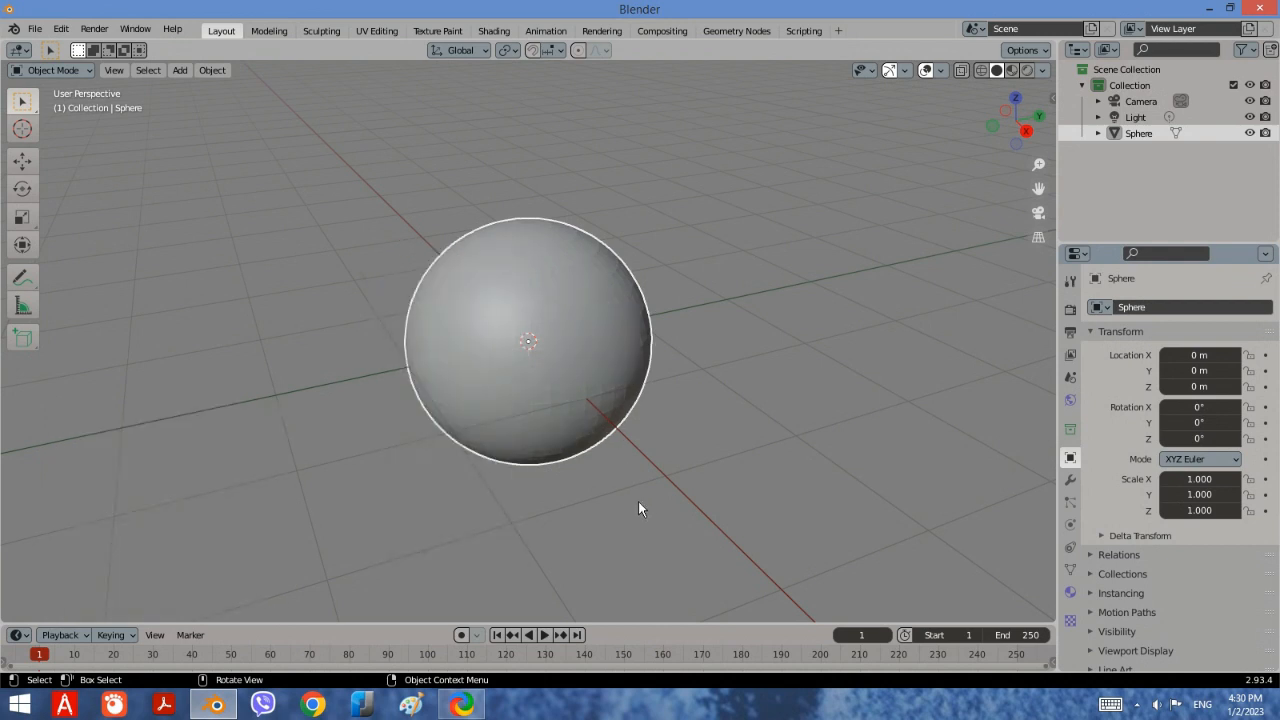
Rename the sphere's material from Material.001 to 'Ball' in Material Properties.
left_click(1070, 592)
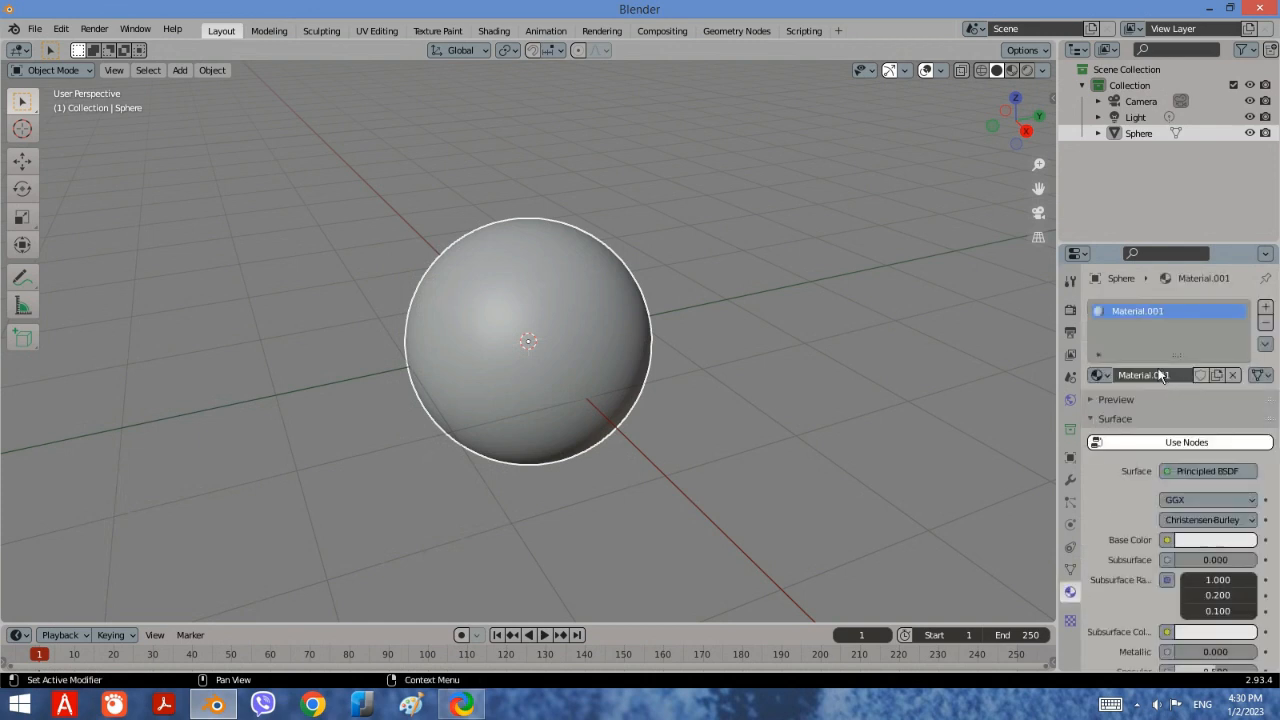
double_click(1143, 375)
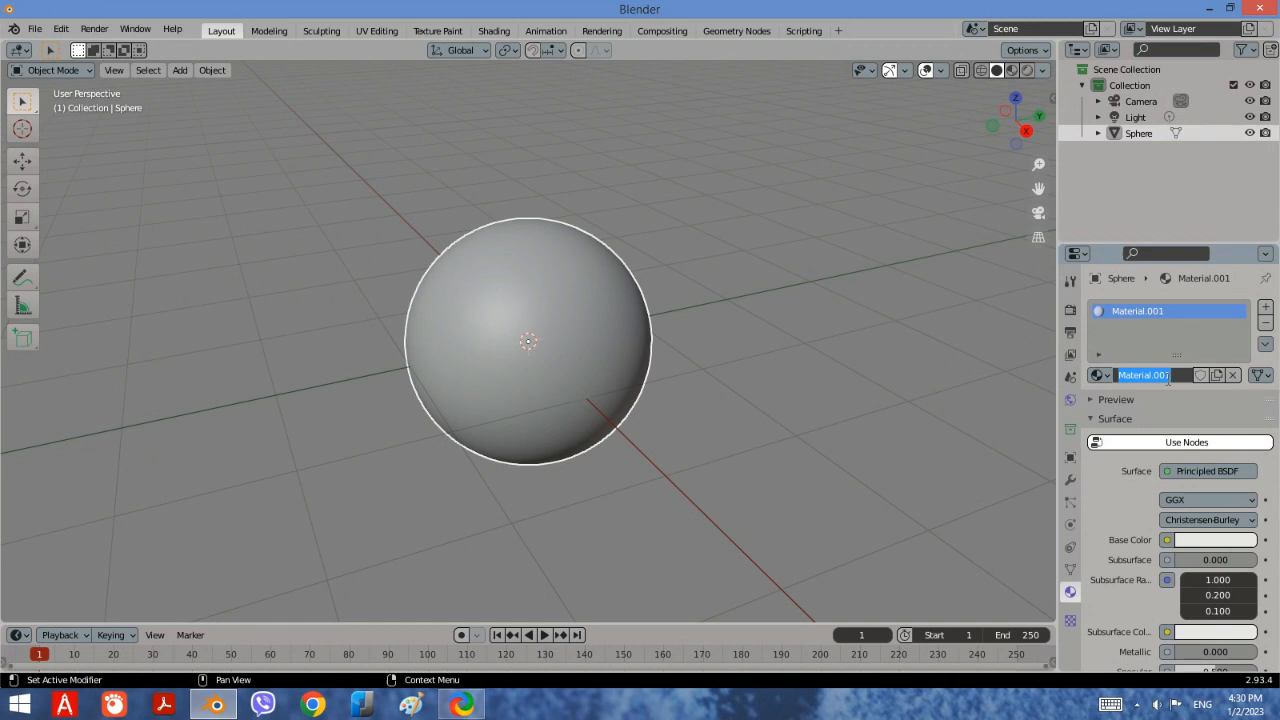
type("Ball")
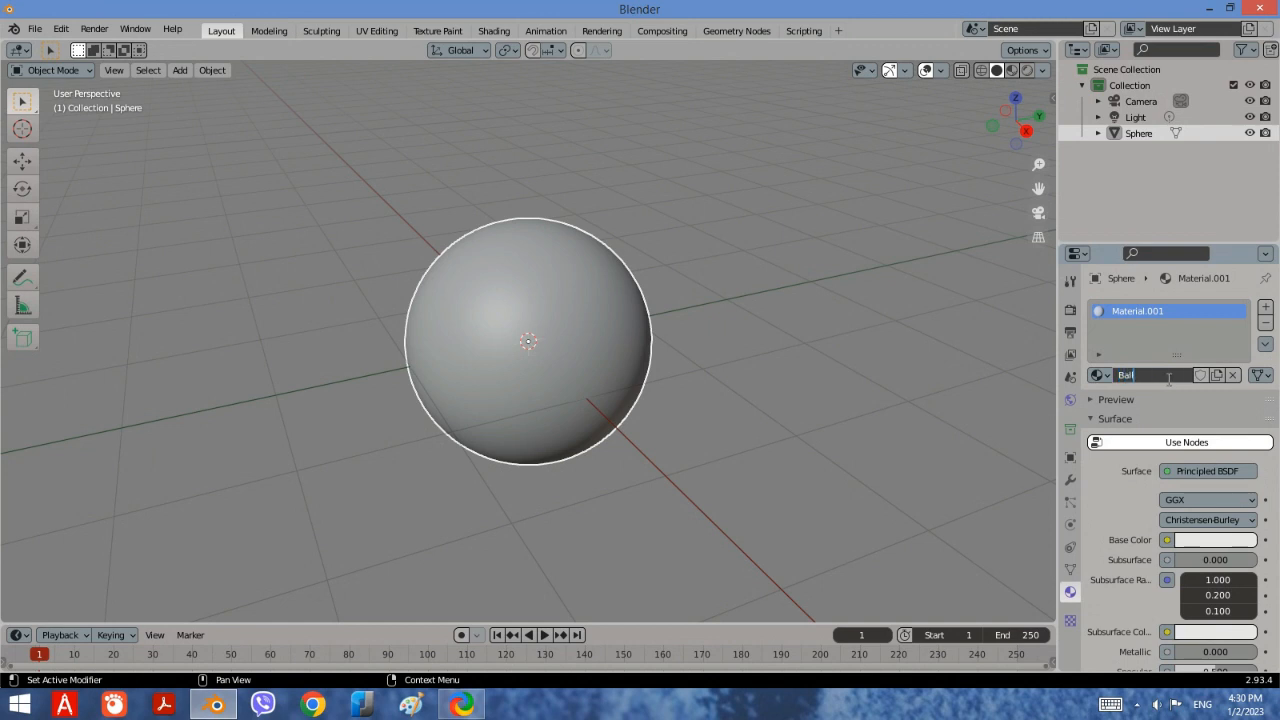
type("Ball")
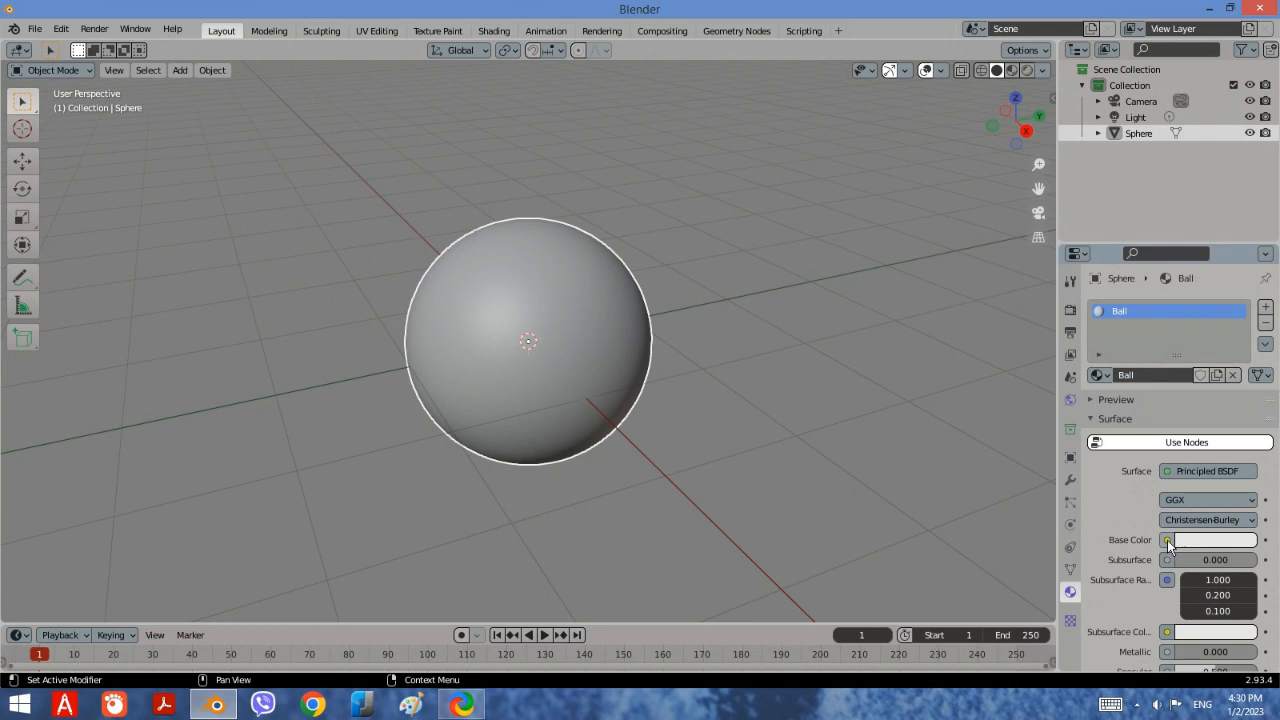
Drive Base Color with an Image Texture loaded from diffuse.jpg on the Desktop.
left_click(1167, 540)
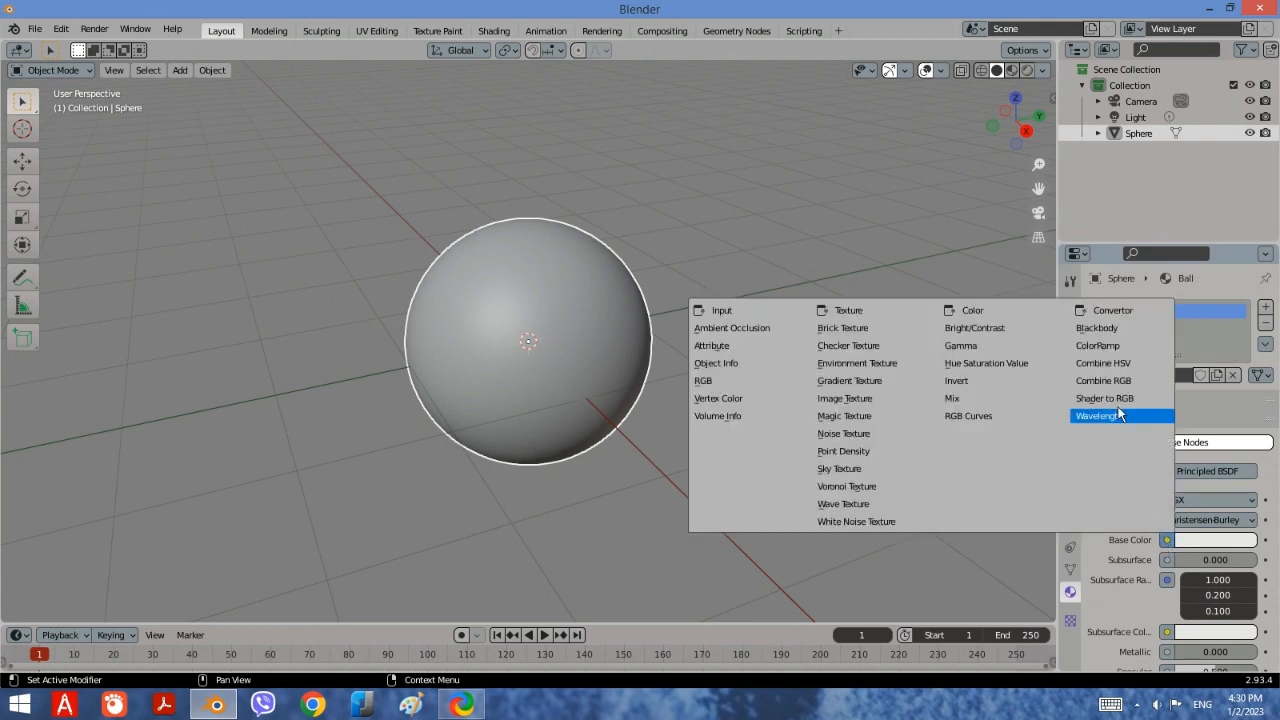
mouse_move(845, 398)
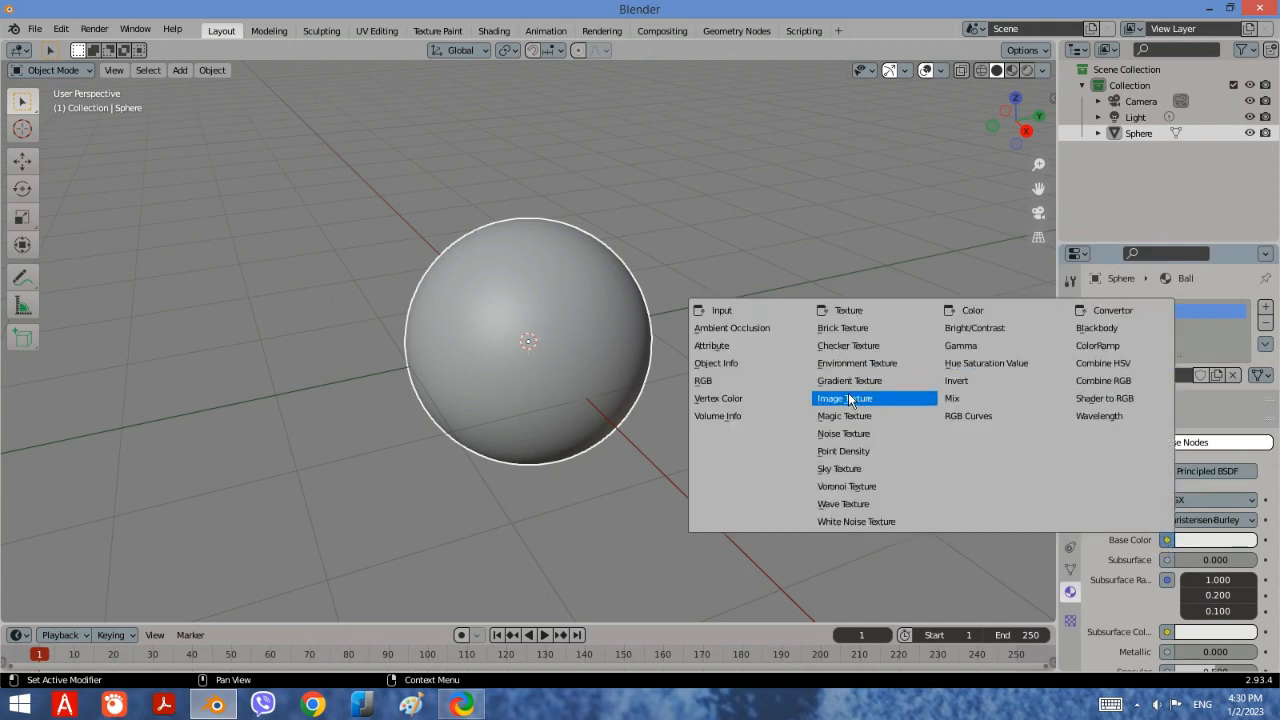
left_click(844, 398)
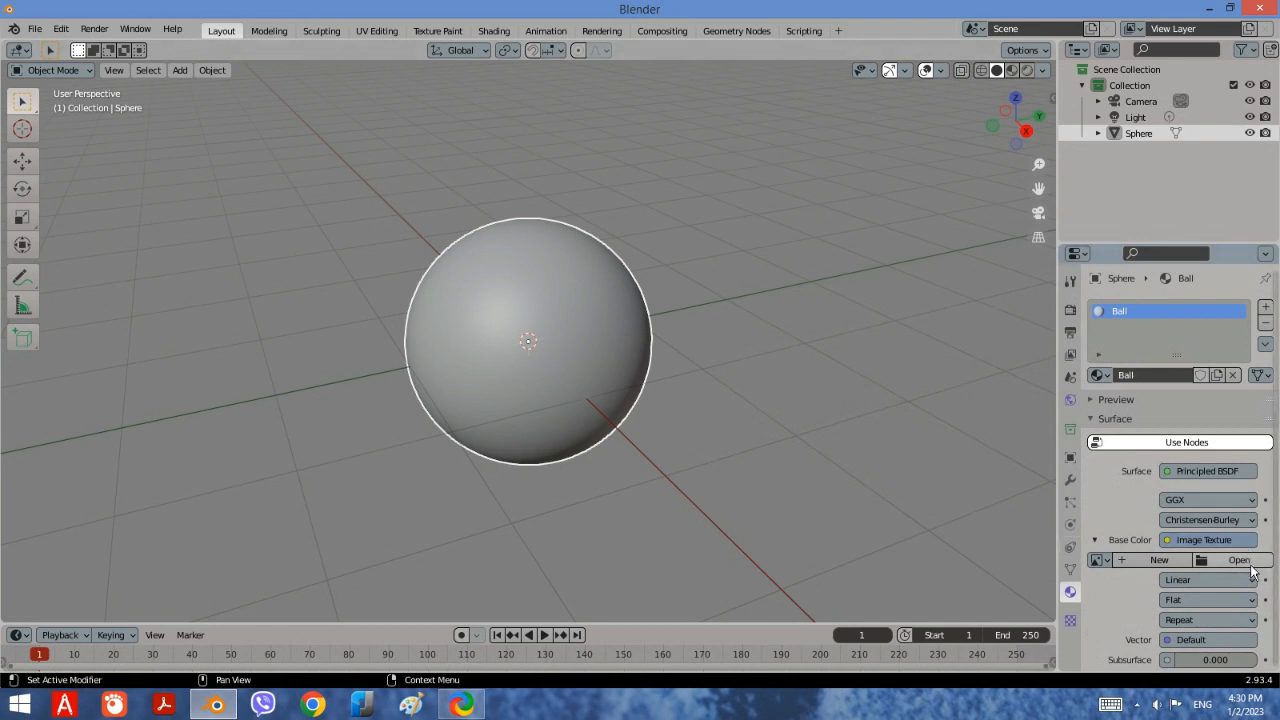
left_click(1239, 560)
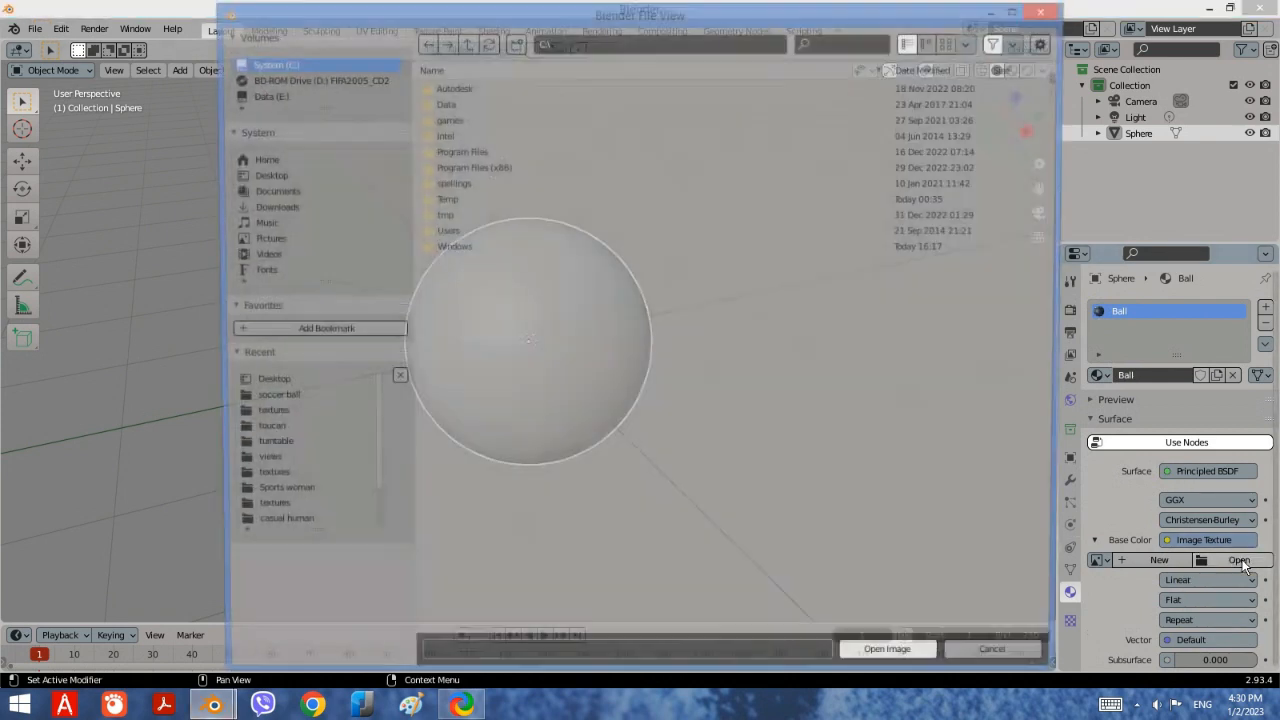
left_click(263, 175)
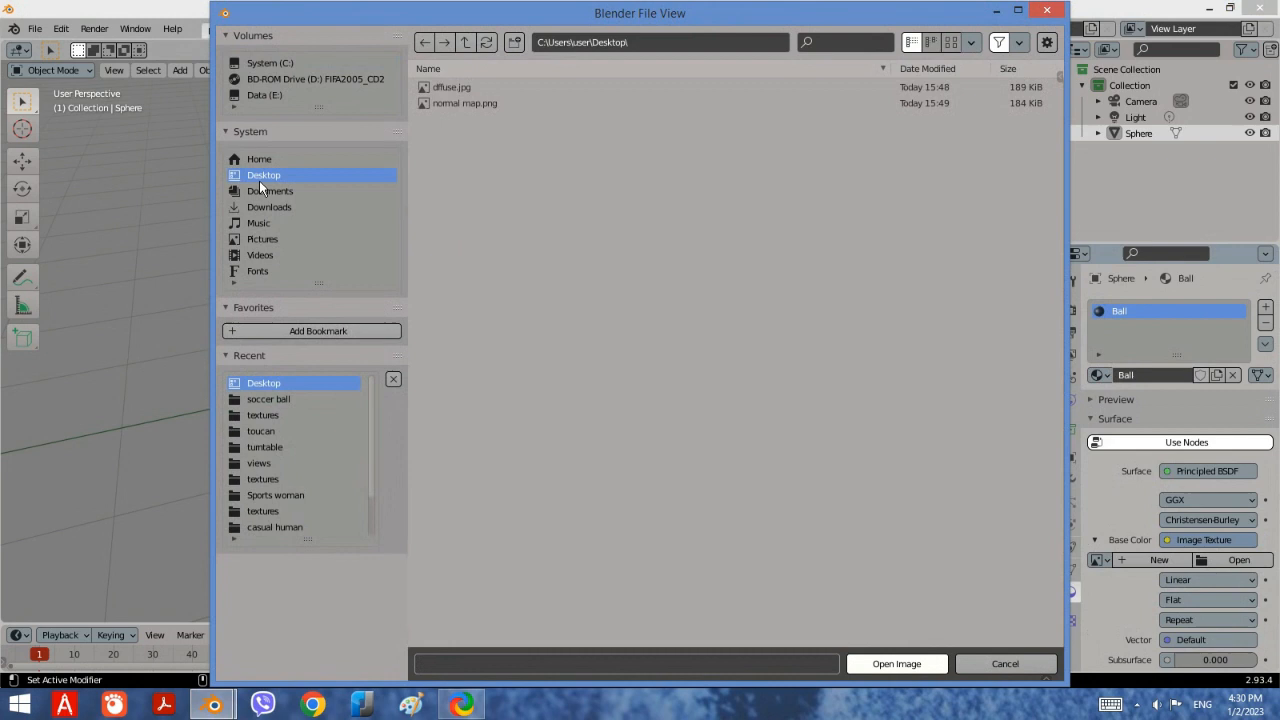
left_click(451, 87)
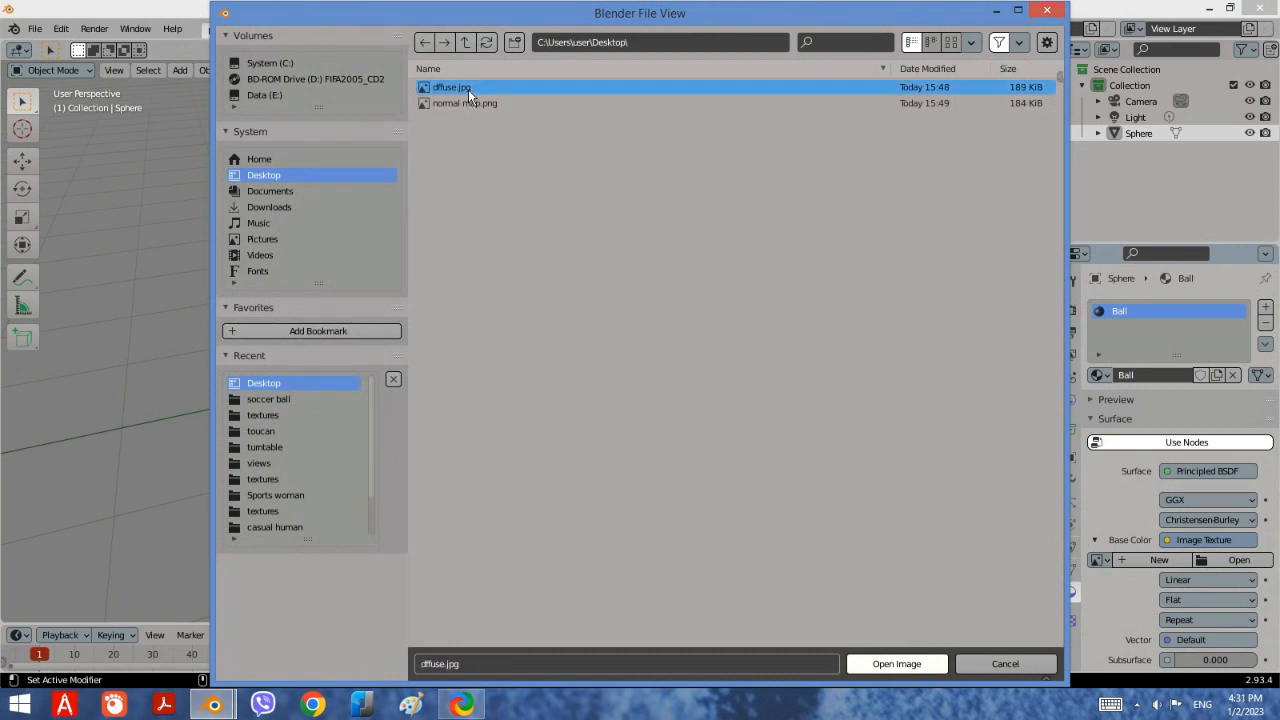
mouse_move(896, 664)
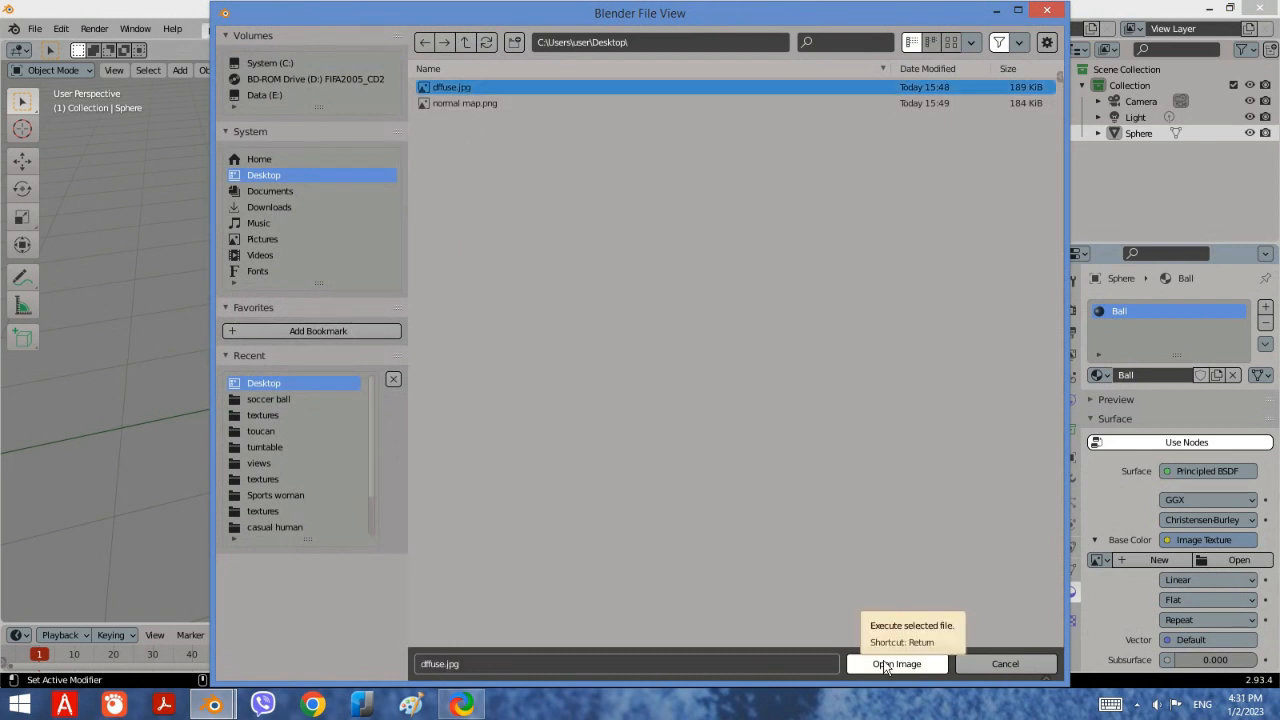
left_click(896, 663)
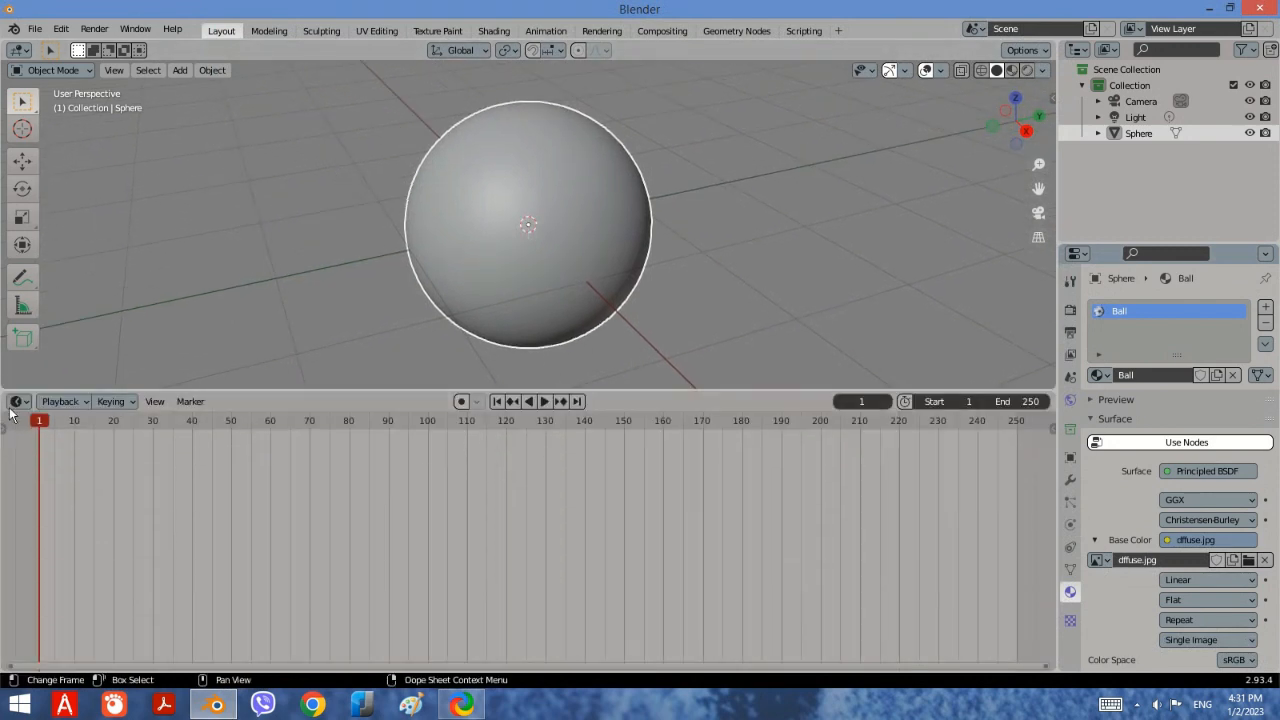
Show the Ball material in the Shader Editor and add an unconnected Bump node.
left_click(17, 401)
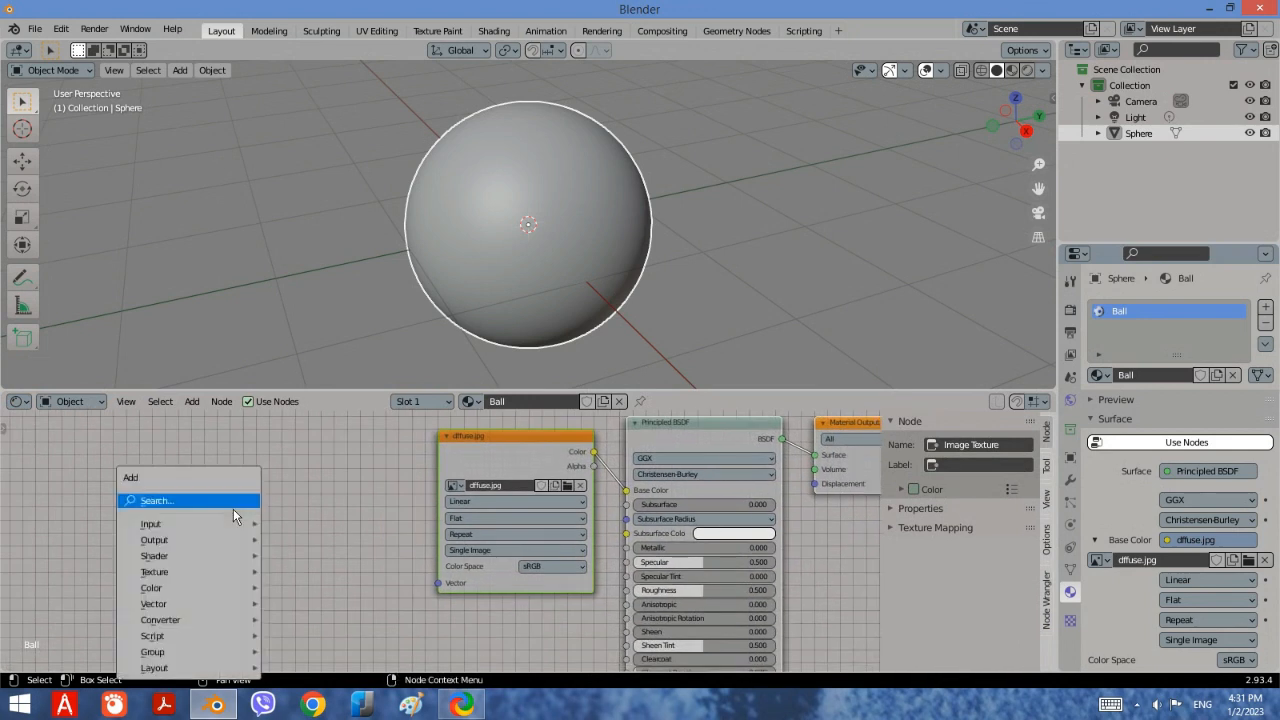
mouse_move(225, 510)
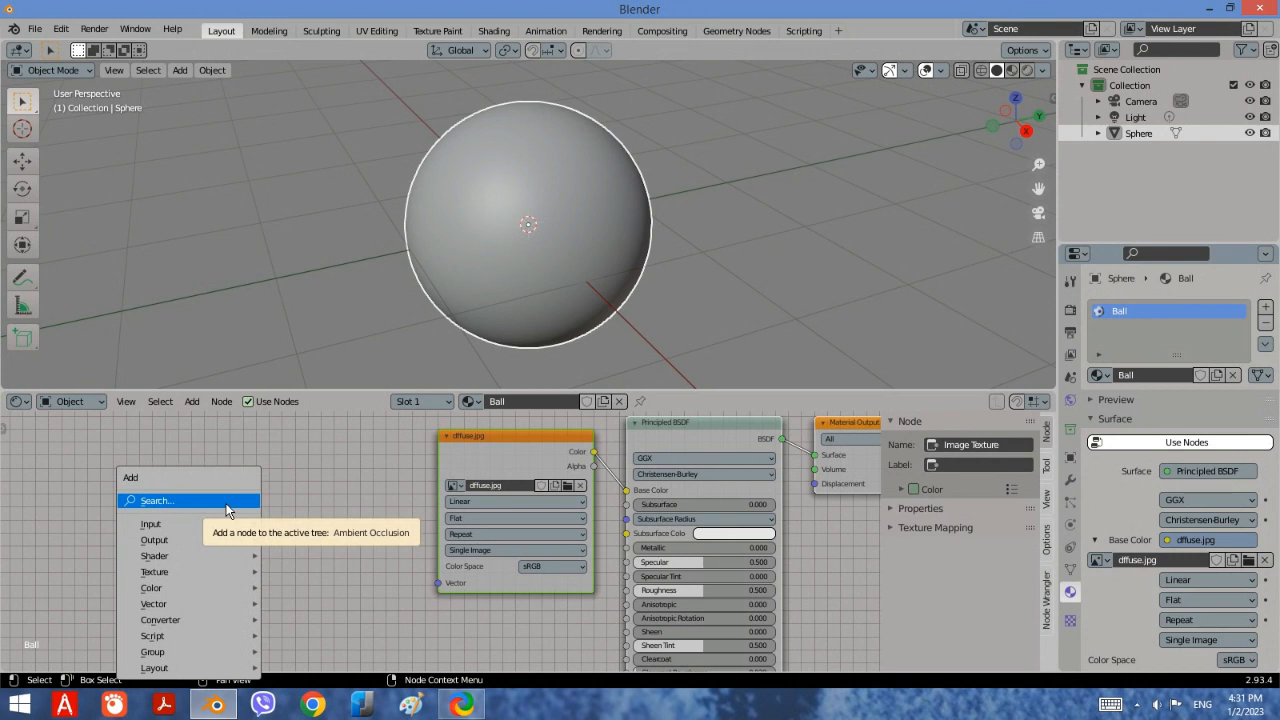
left_click(157, 500)
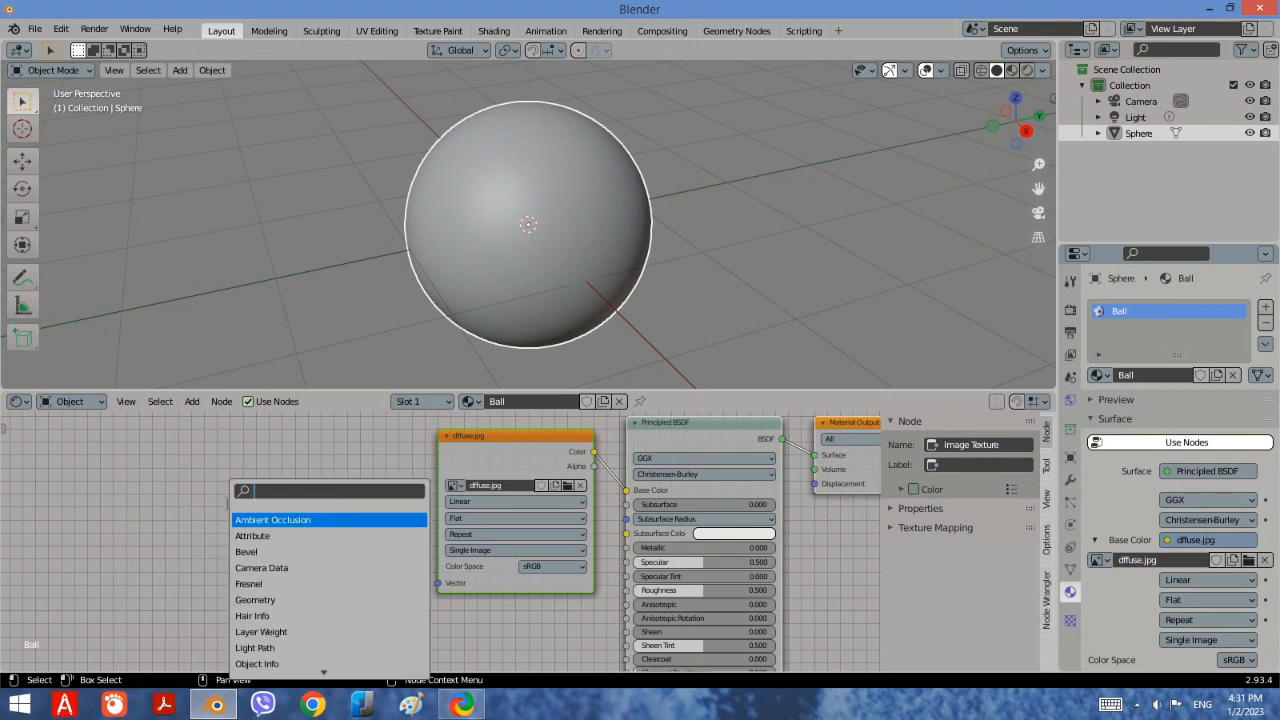
type("bum")
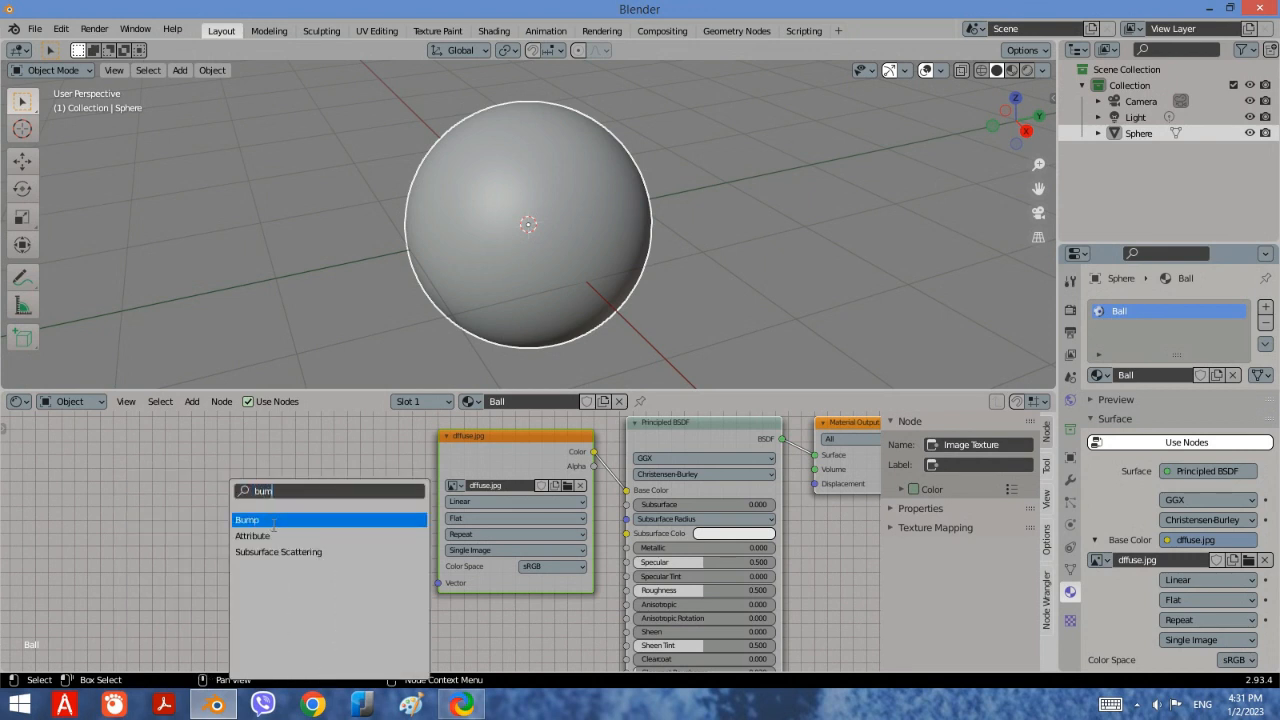
left_click(246, 519)
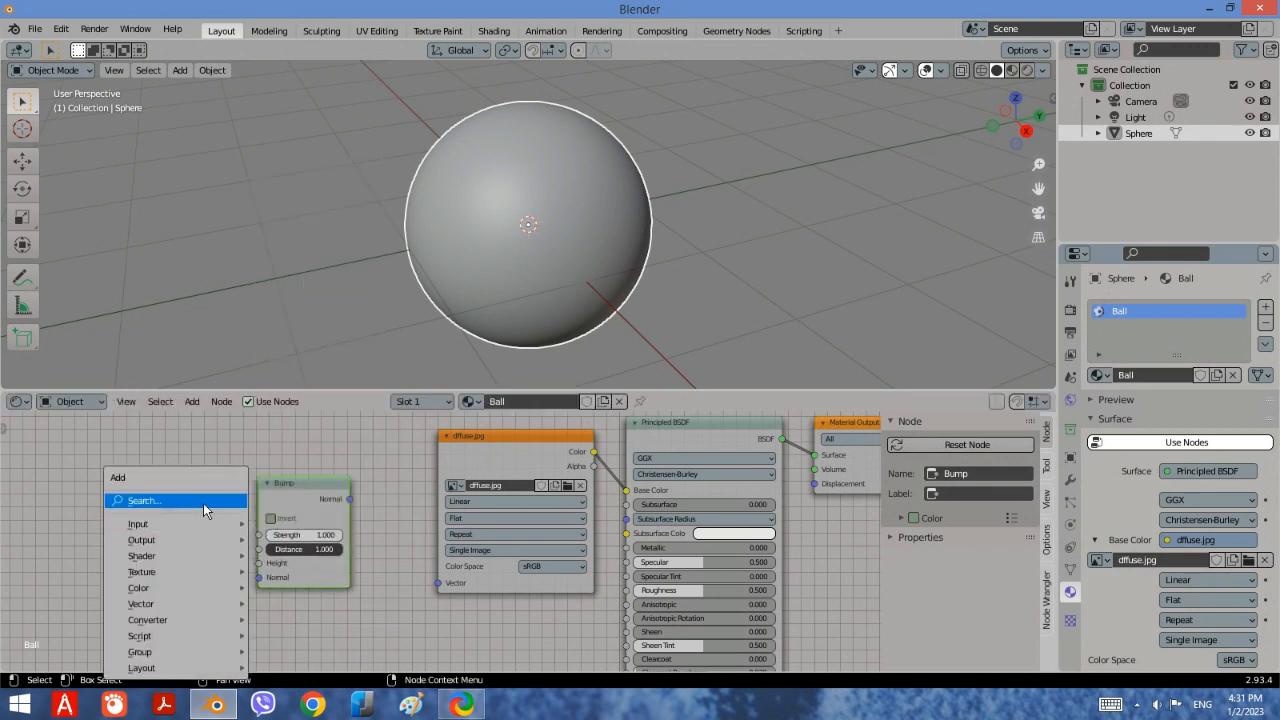
Add a second Image Texture node and load normal map.png into it.
type("te")
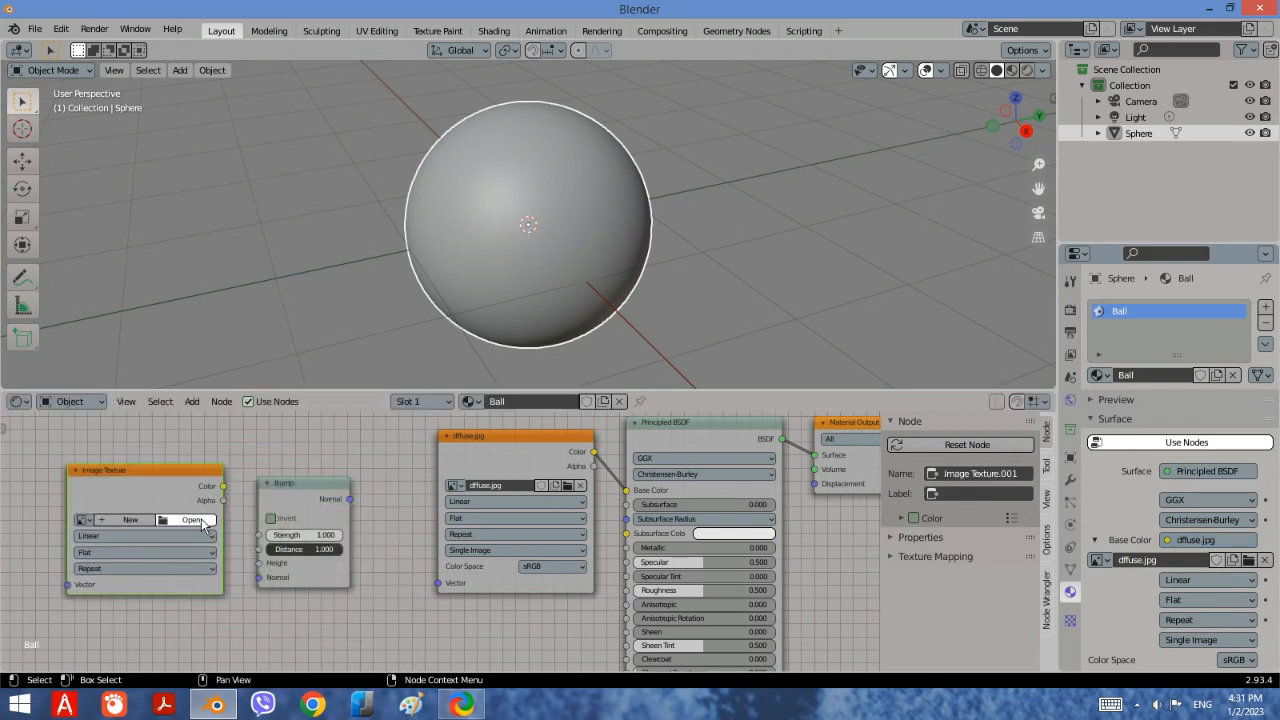
left_click(192, 519)
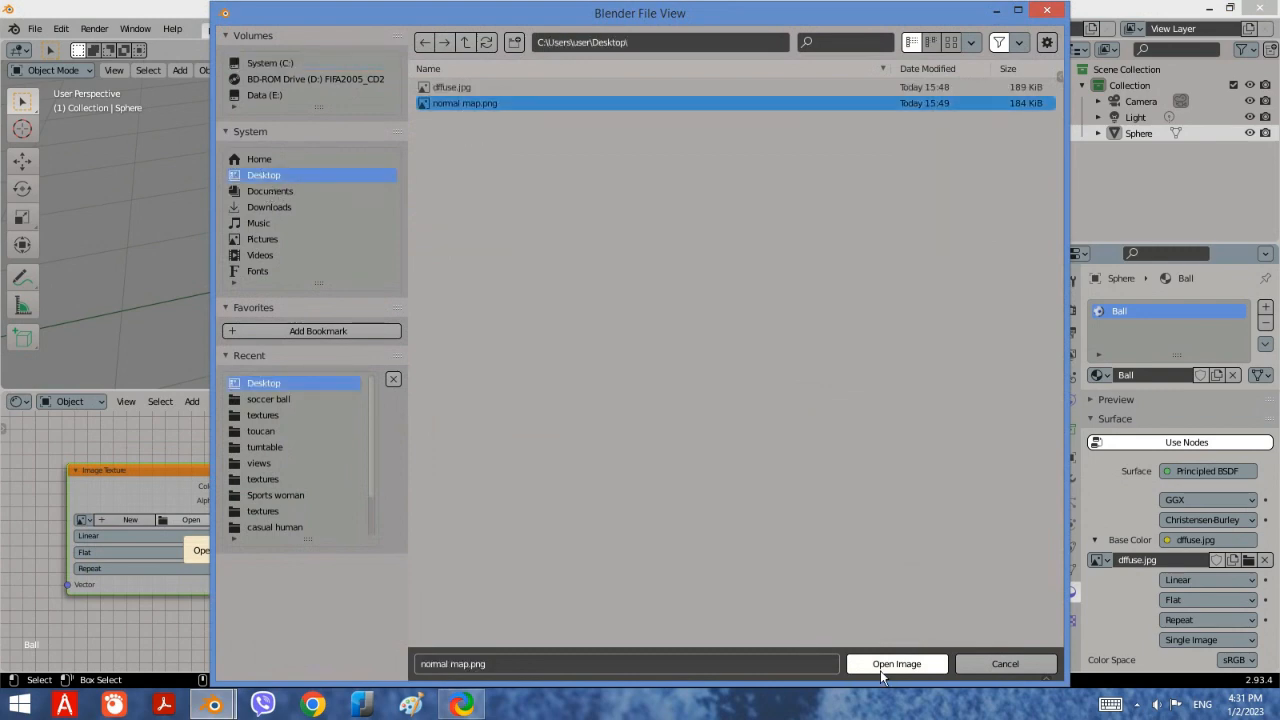
left_click(896, 663)
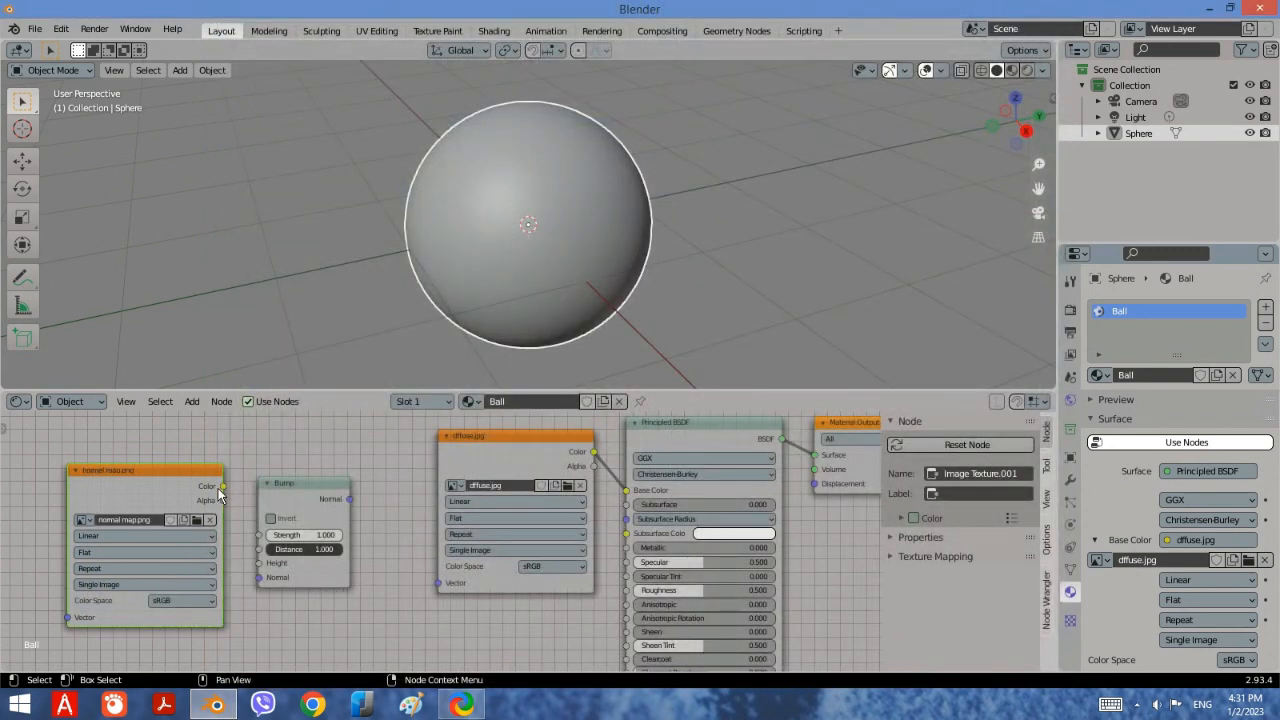
Wire normal map Color into Bump Height, and Bump Normal into the BSDF Normal.
left_click_drag(222, 486, 251, 583)
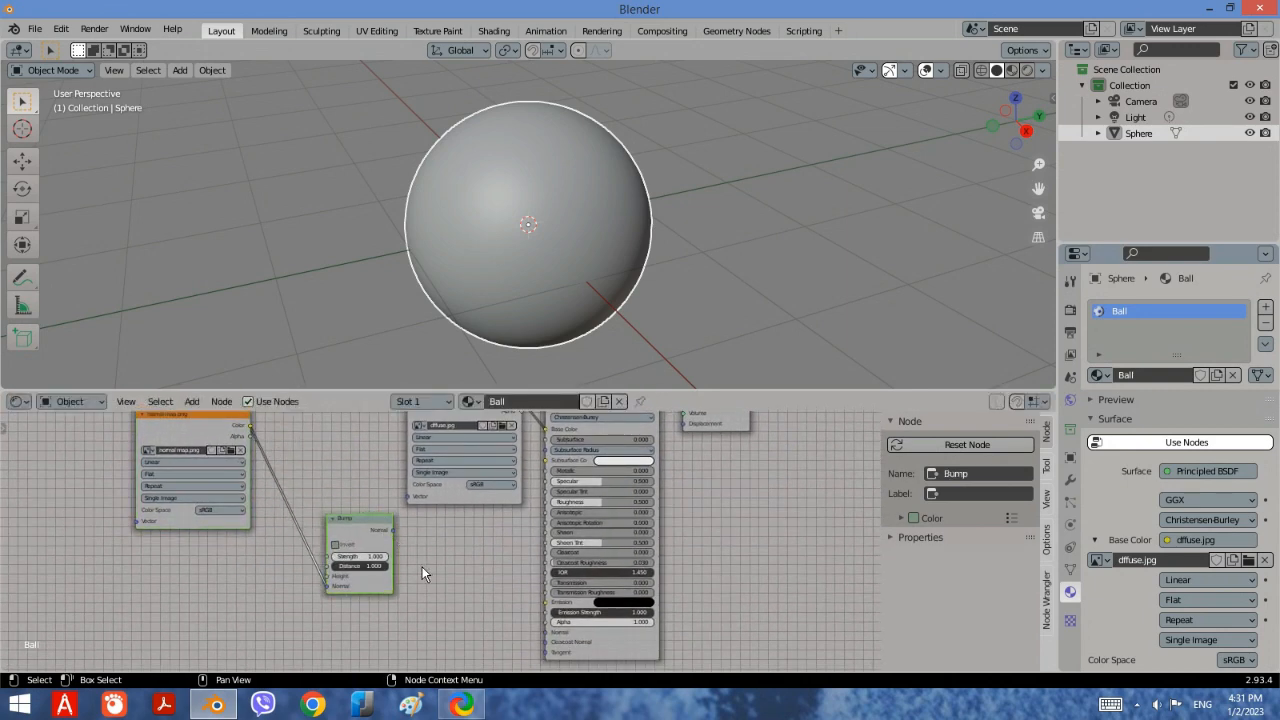
left_click_drag(395, 530, 430, 585)
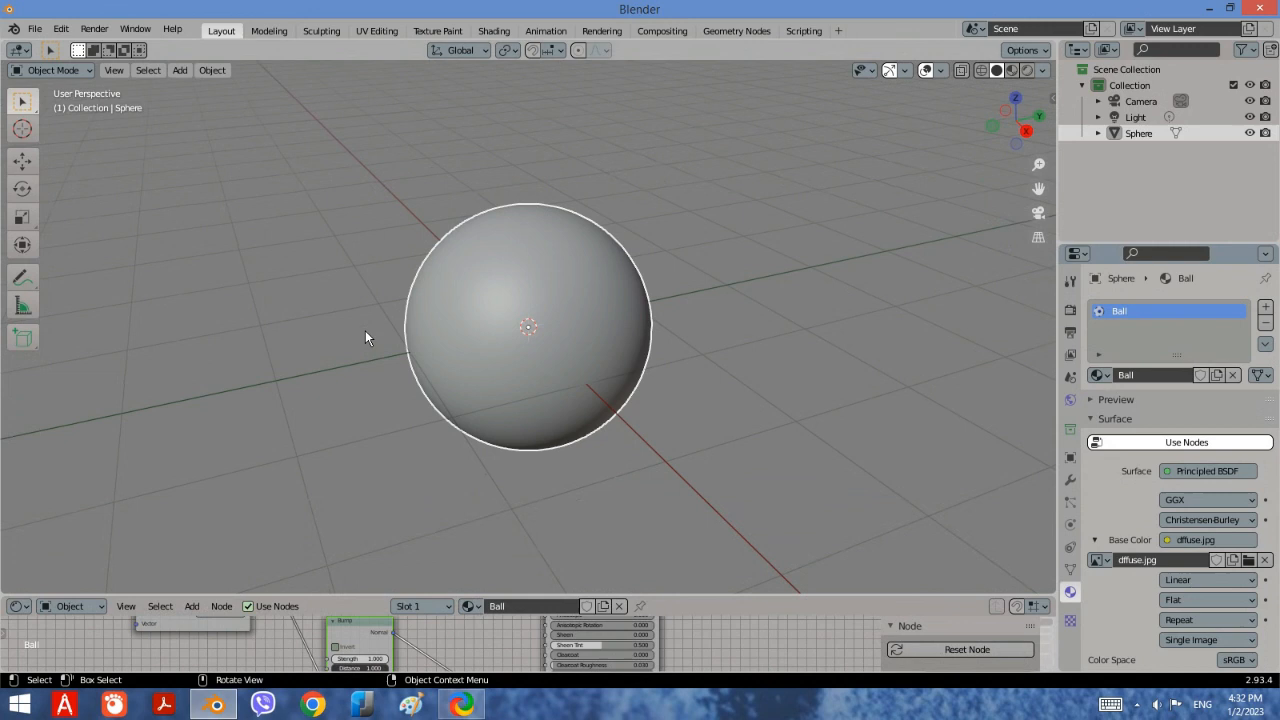
Toggle wireframe, then switch the viewport to Material Preview to see the soccer ball.
key("Tab")
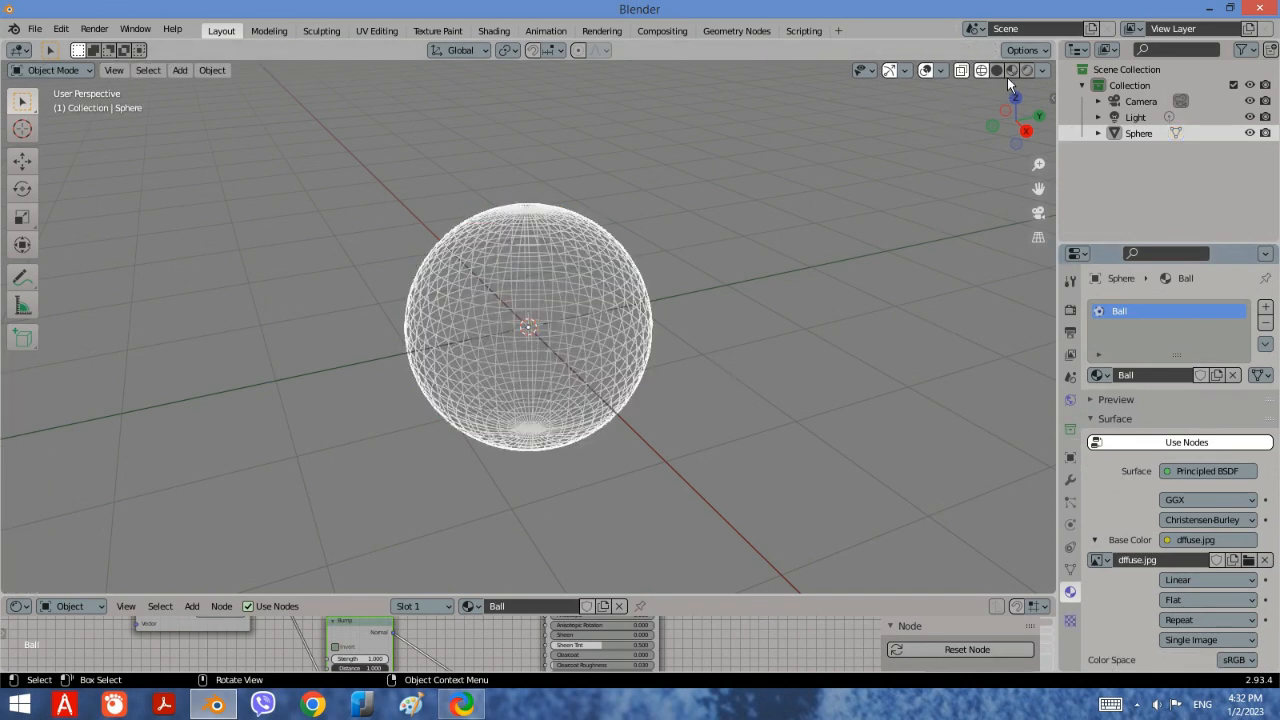
left_click(1010, 70)
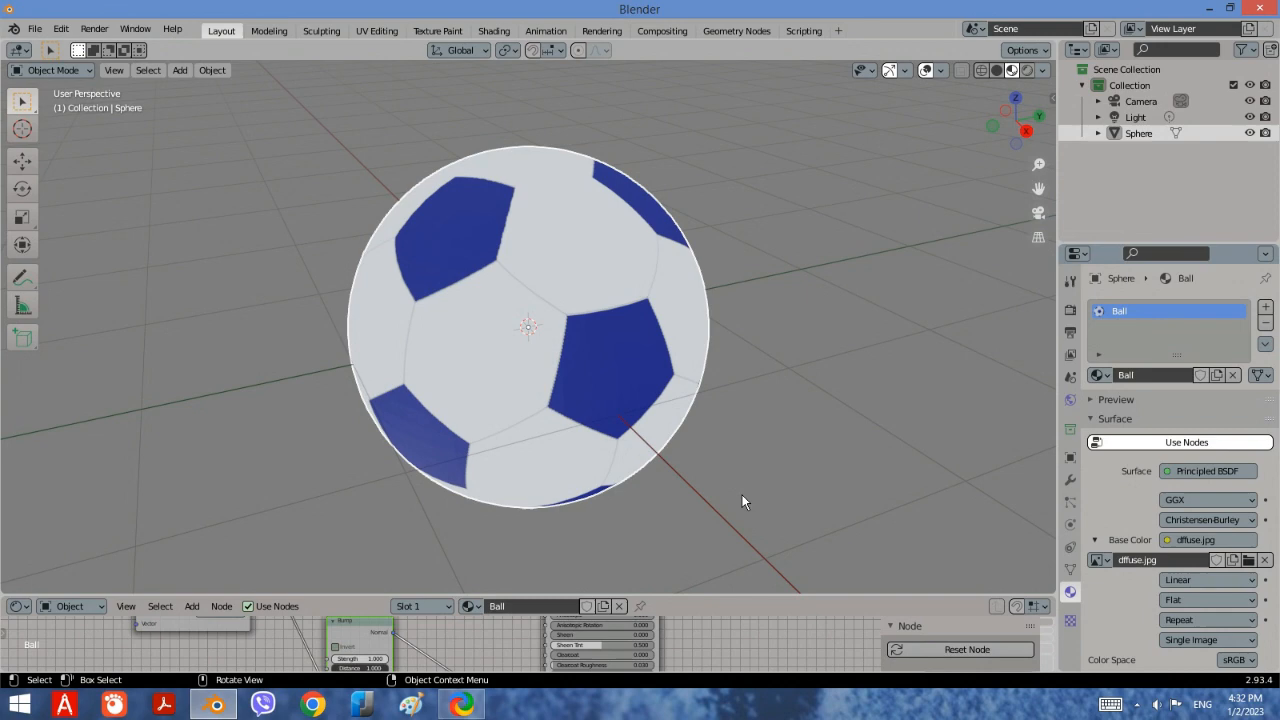
Render the current frame of the soccer ball with F12.
key("F12")
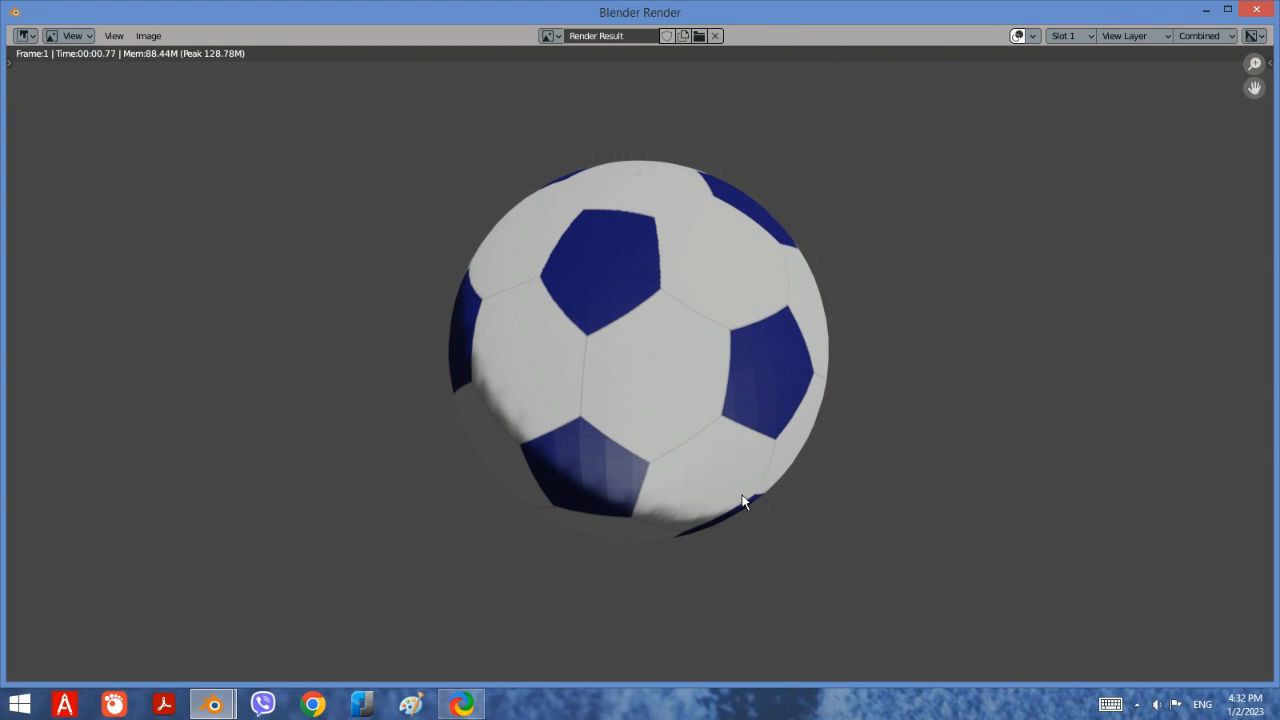
mouse_move(728, 506)
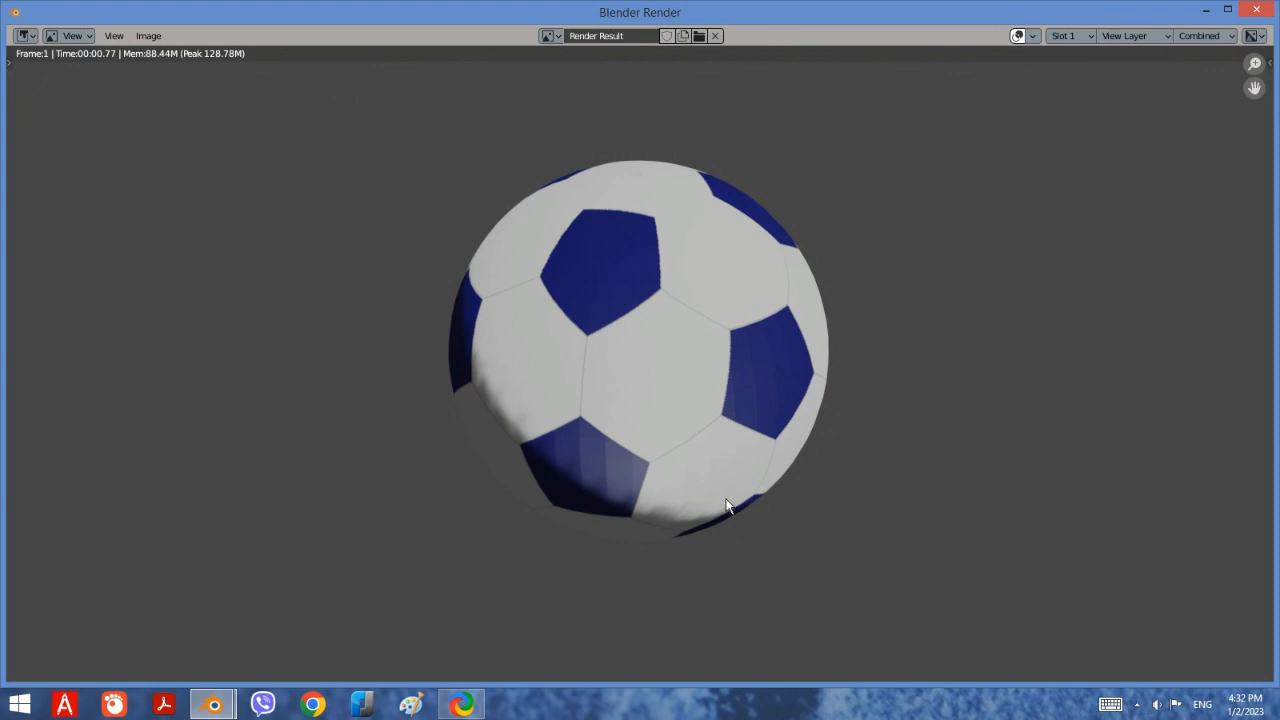